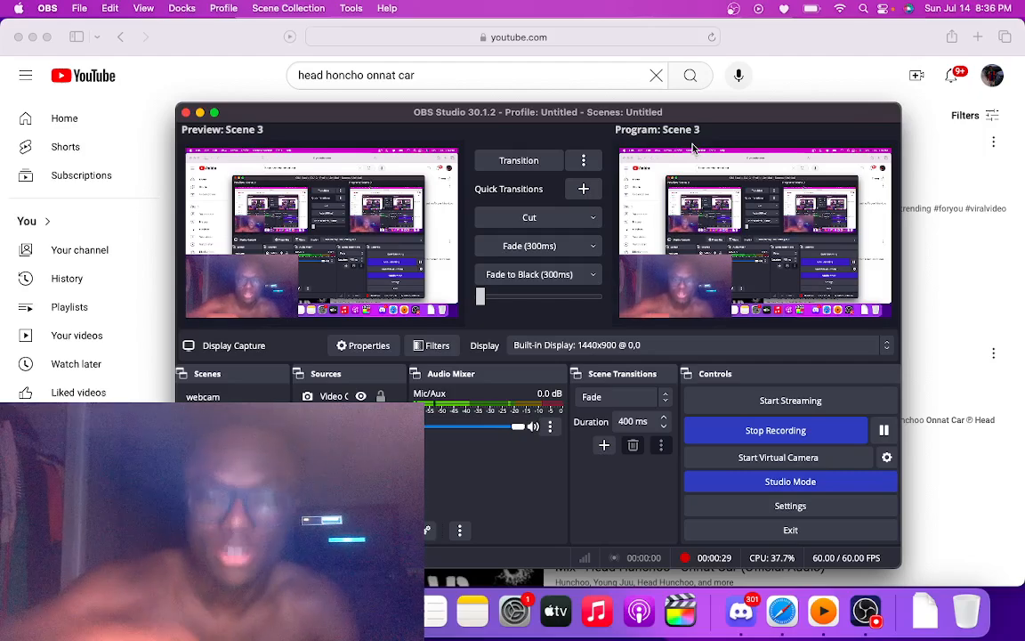
mouse_move(819, 57)
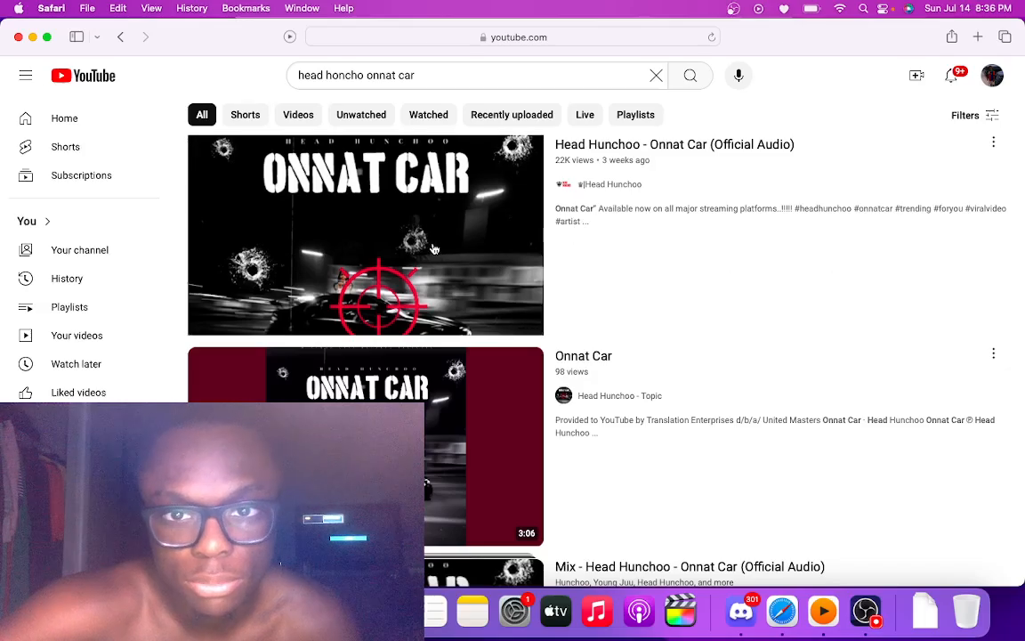
- Play the Head Hunchoo - Onnat Car (Official Audio) video from the search results
left_click(365, 235)
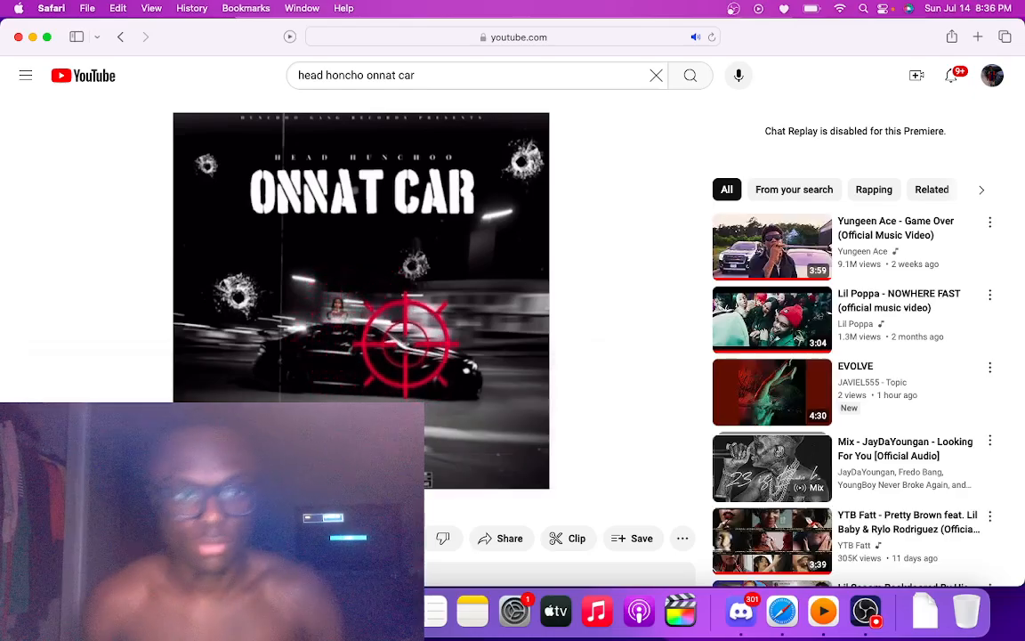
mouse_move(435, 247)
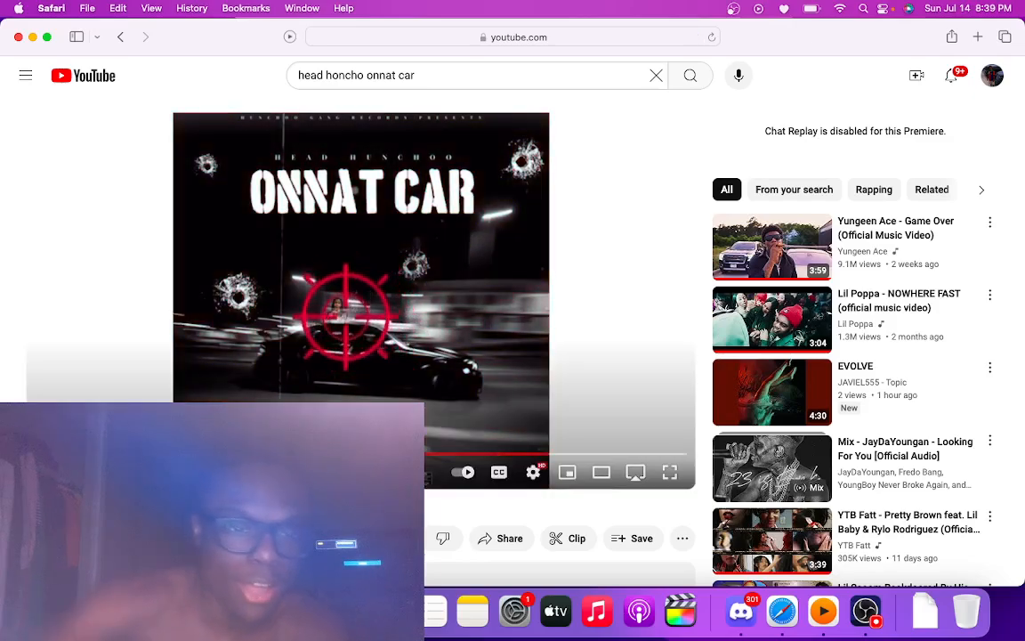
mouse_move(249, 365)
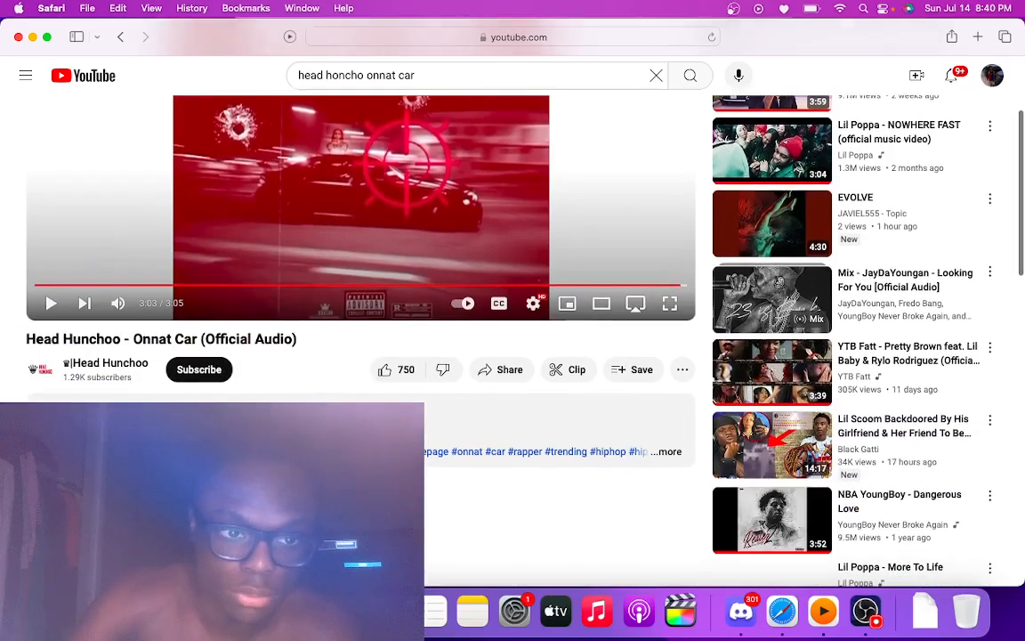
- Read the Onnat Car comments down to the last one, then bring OBS Studio back to the front
scroll("down", 3)
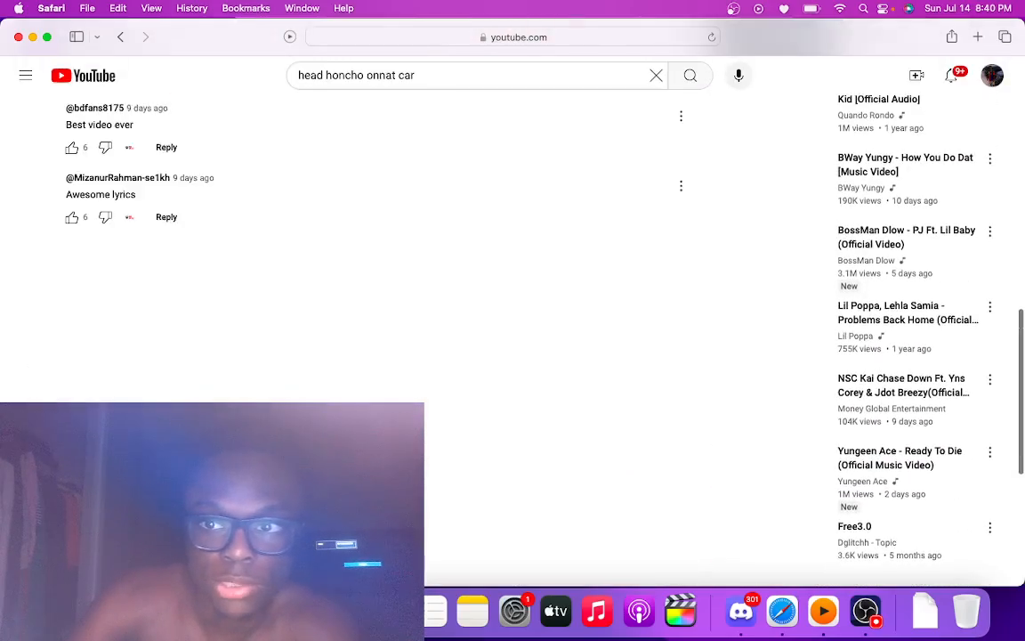
scroll("up", 3)
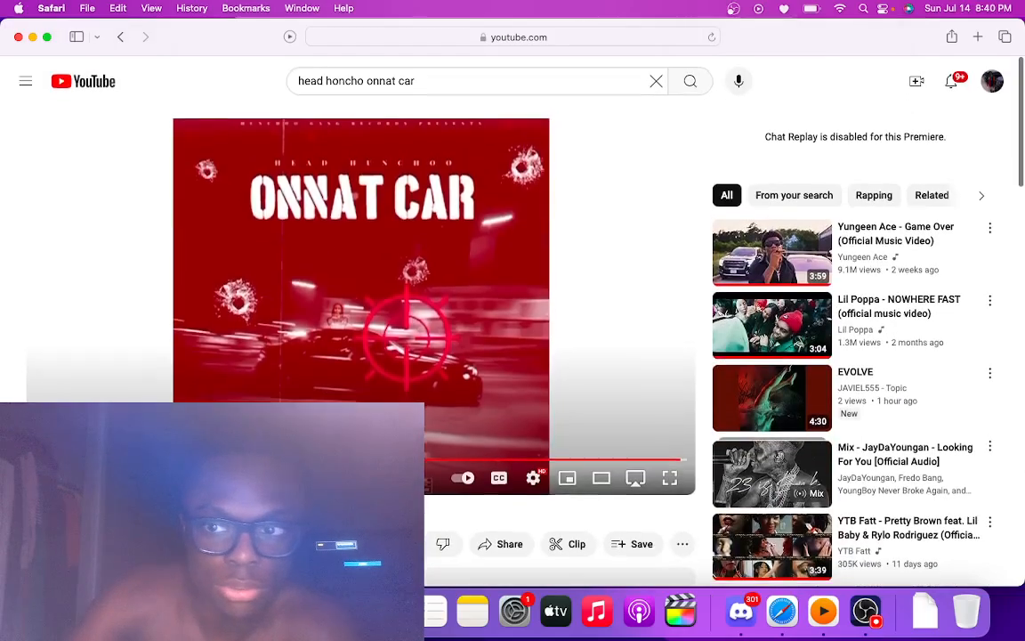
scroll("up", 3)
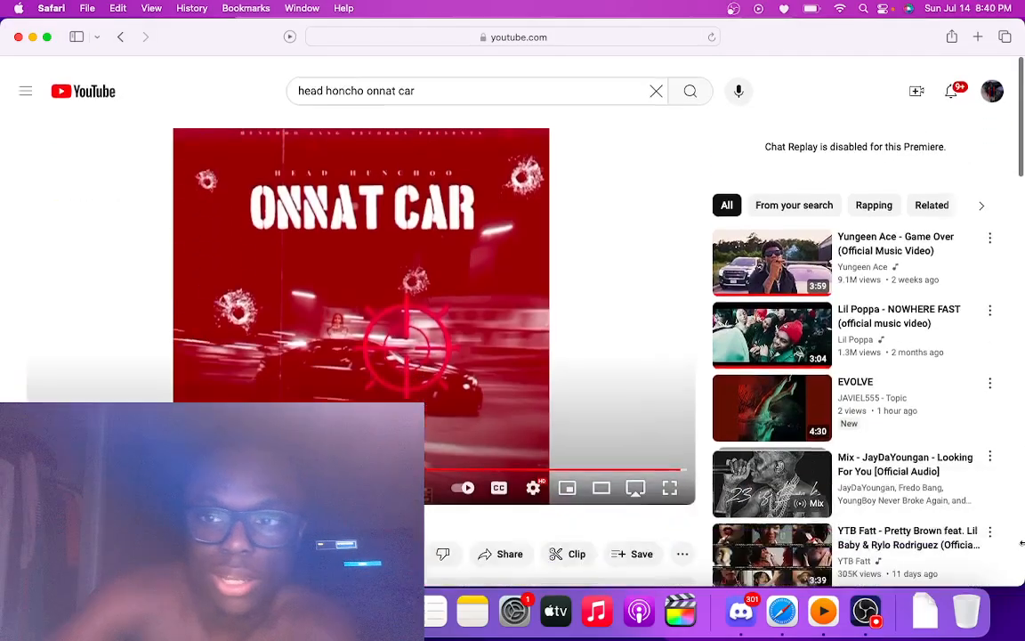
scroll("down", 3)
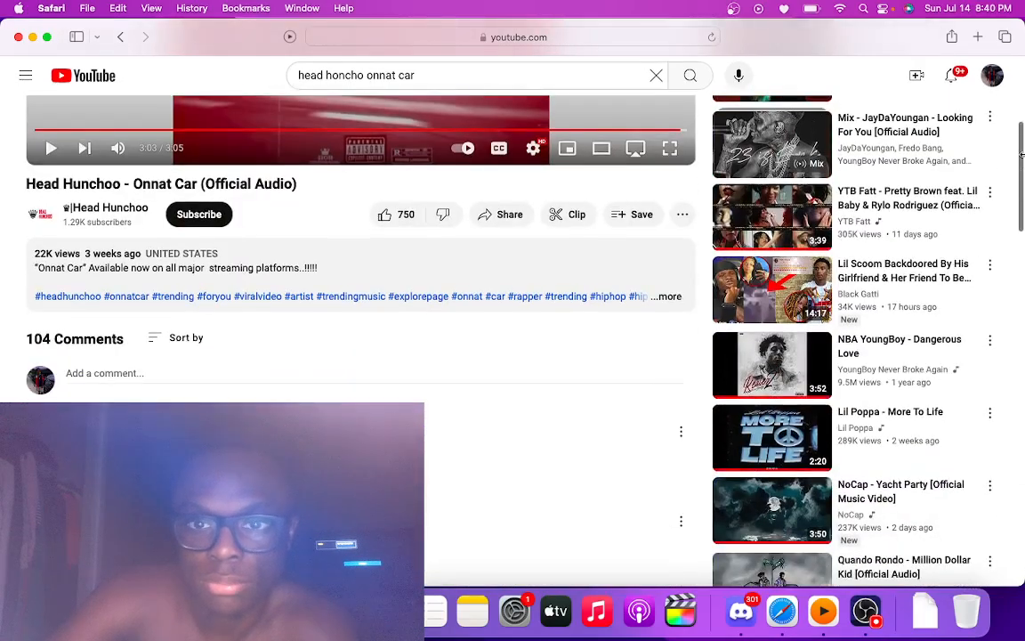
scroll("down", 3)
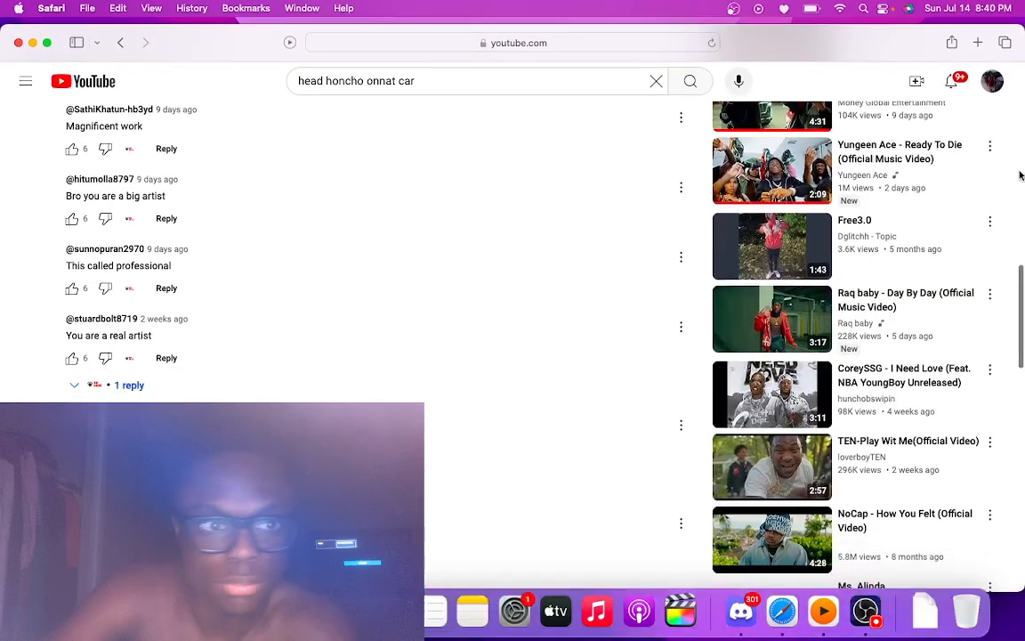
scroll("down", 3)
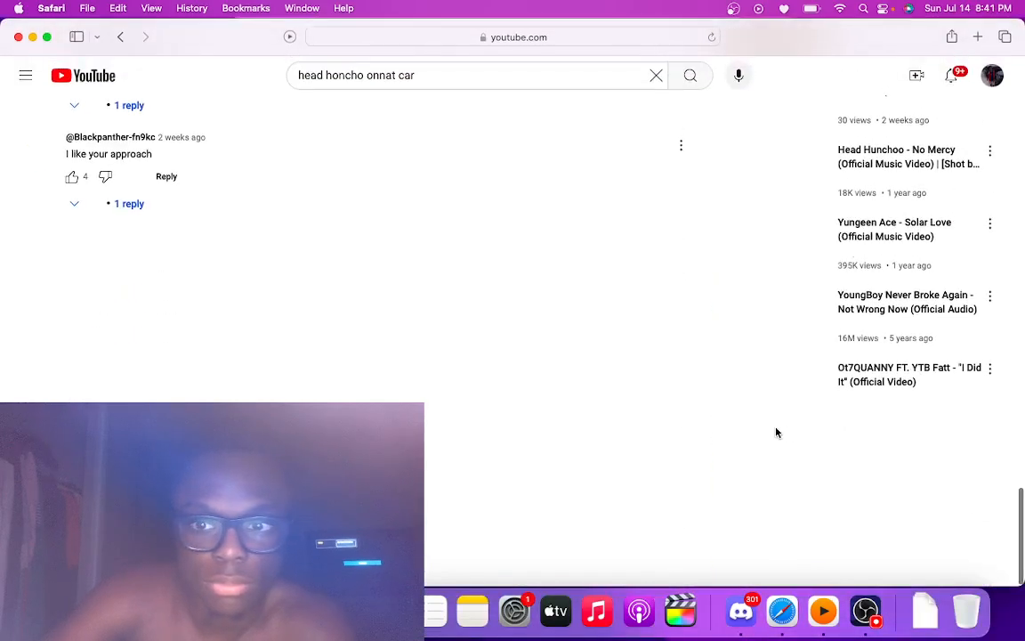
left_click(865, 613)
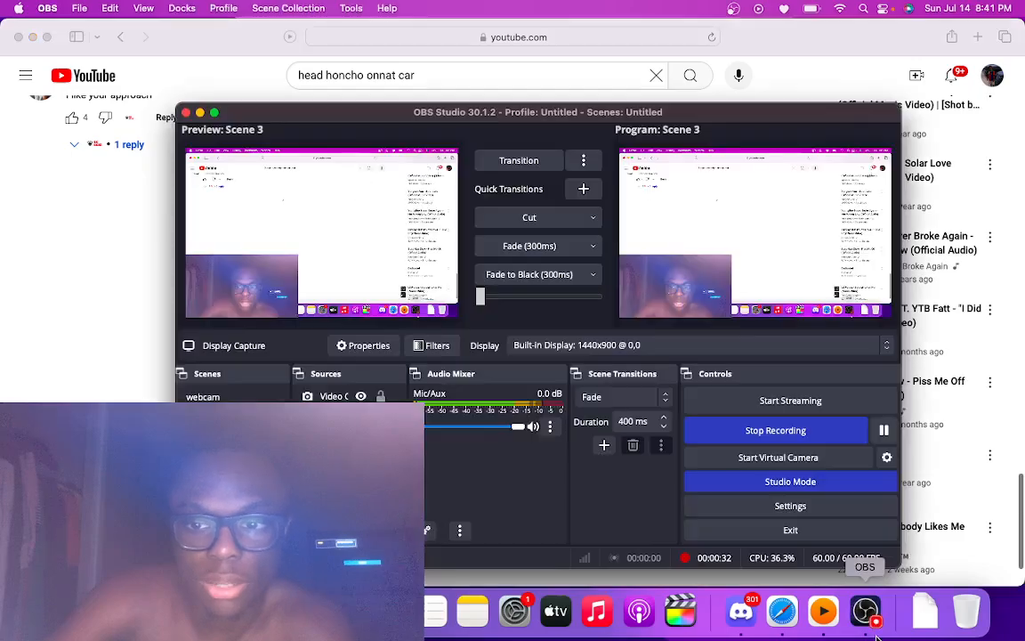